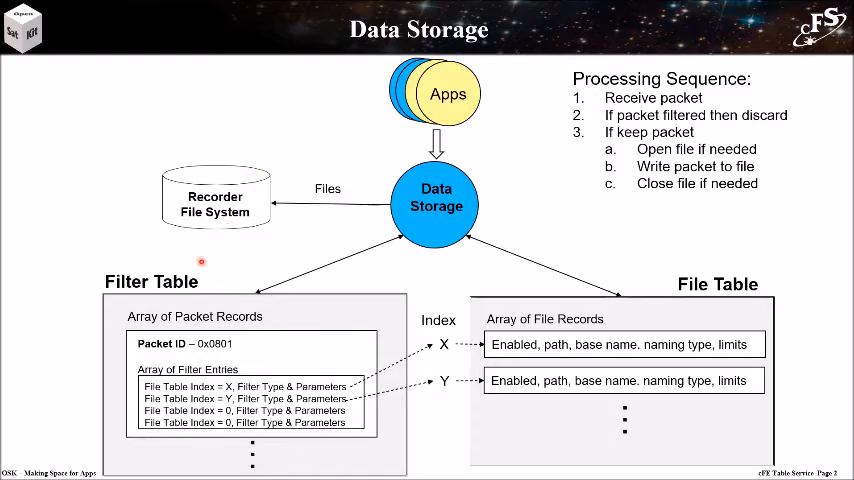
mouse_move(192, 290)
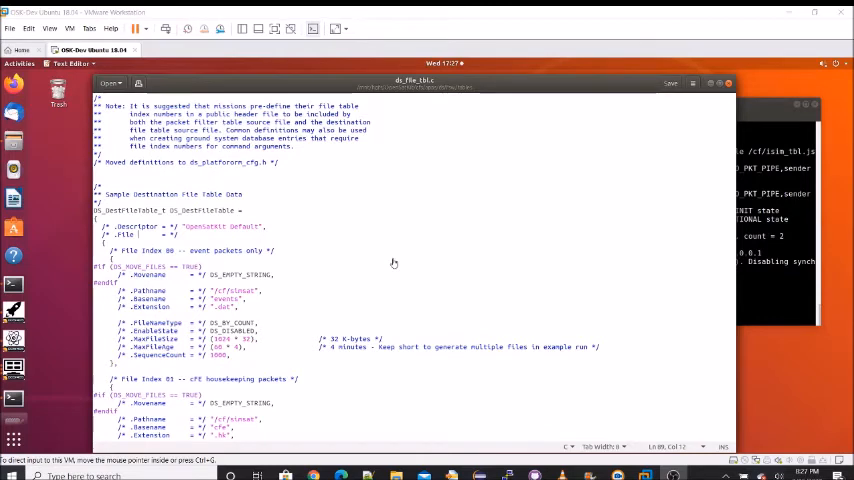
mouse_move(392, 256)
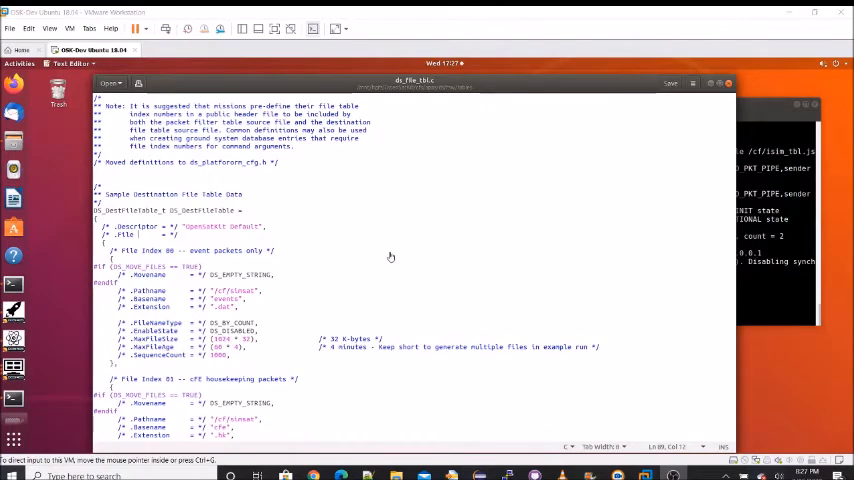
mouse_move(364, 250)
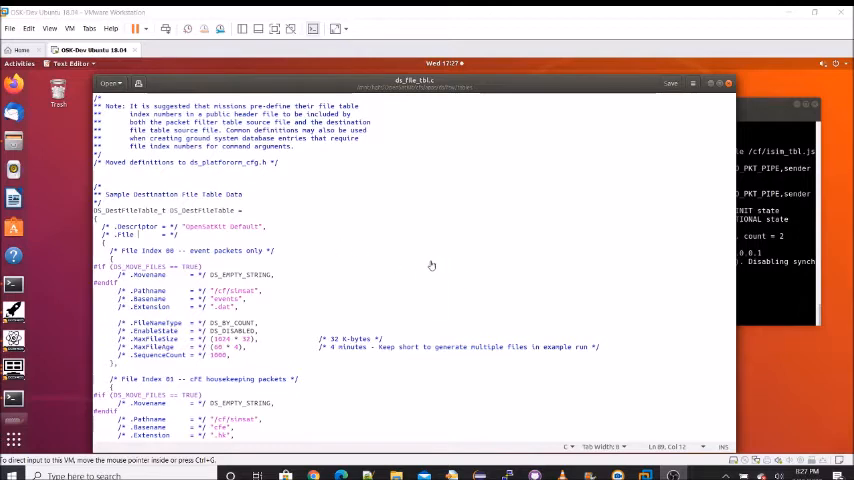
mouse_move(414, 264)
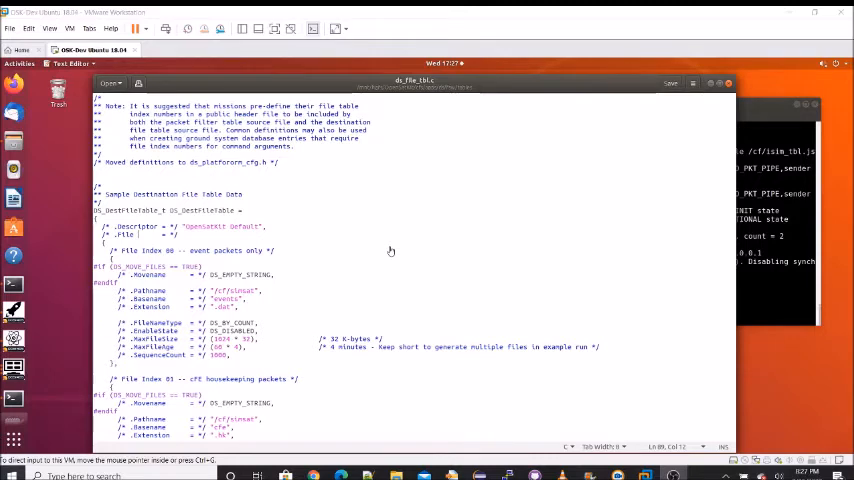
mouse_move(168, 298)
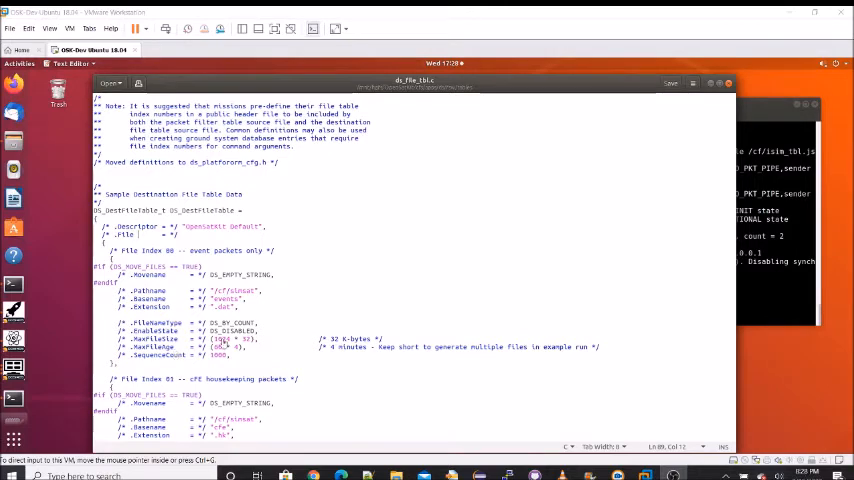
mouse_move(380, 292)
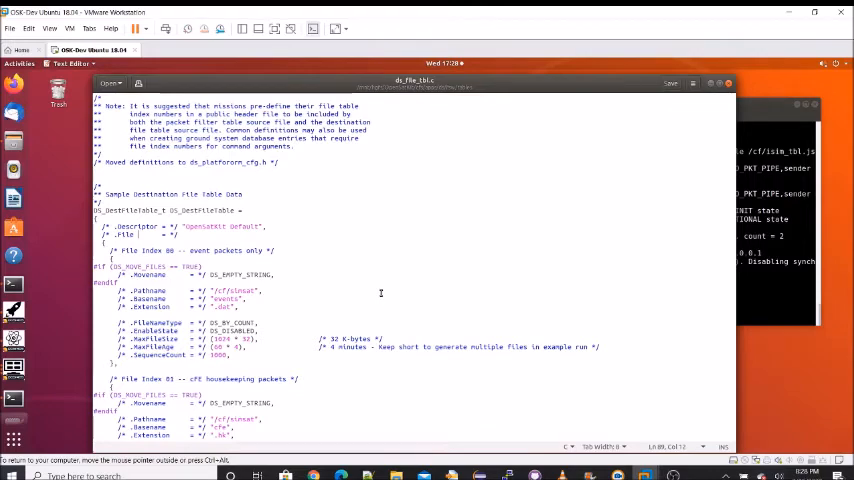
mouse_move(632, 276)
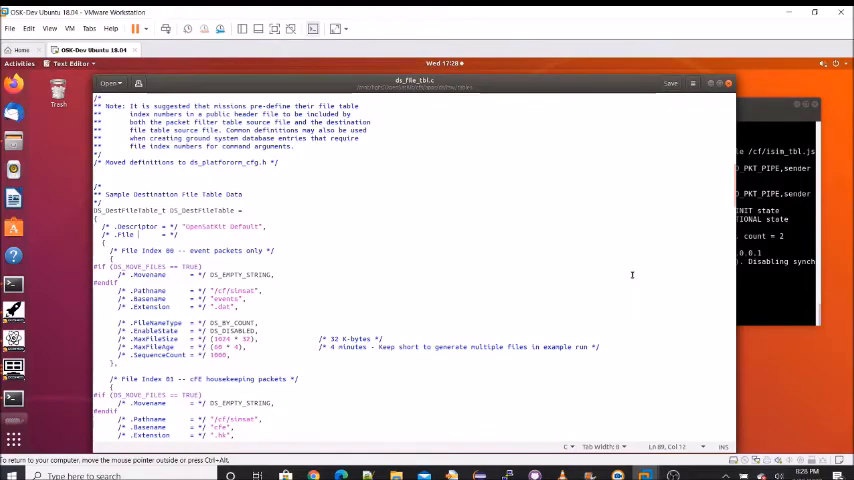
Scroll ds_file_tbl.c down to the File Index 01 and later destination file entries
scroll(down, 3)
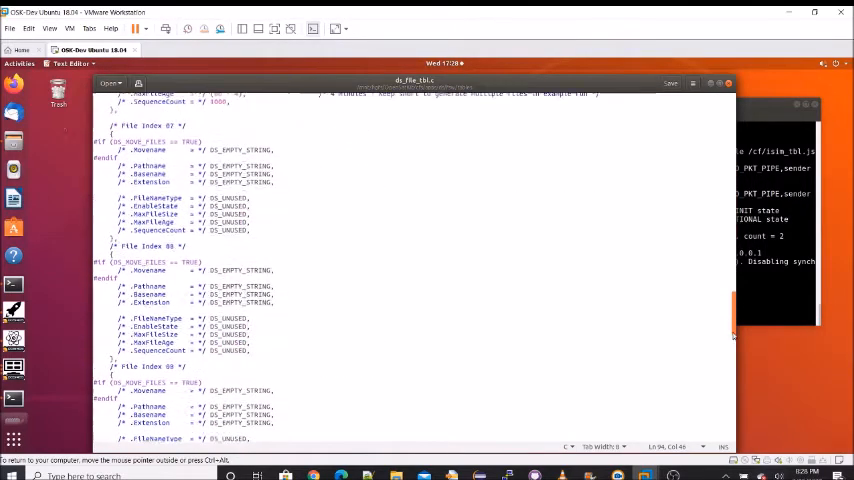
scroll(down, 3)
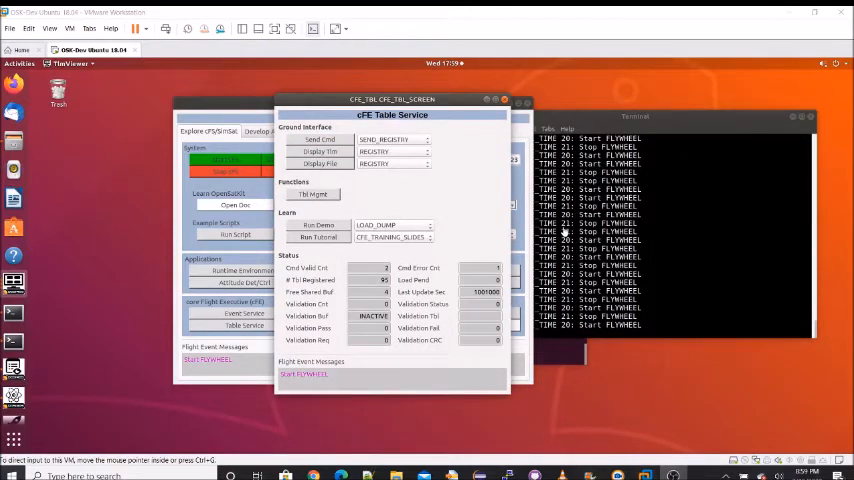
mouse_move(672, 220)
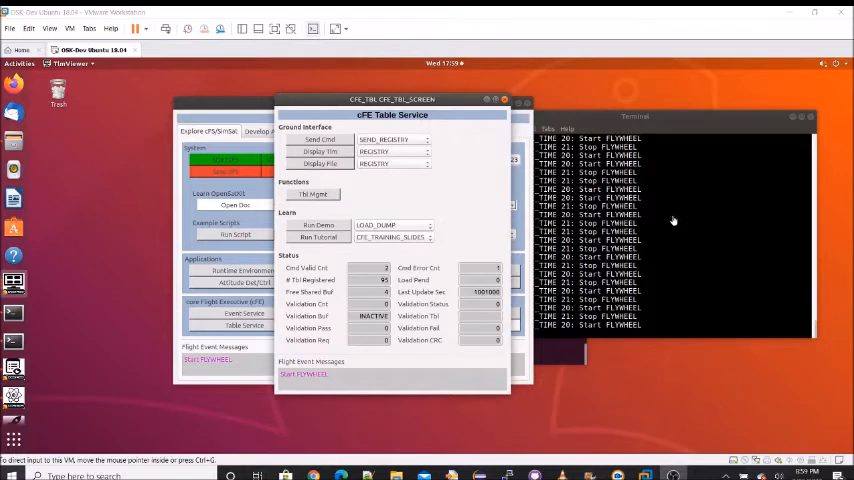
mouse_move(466, 190)
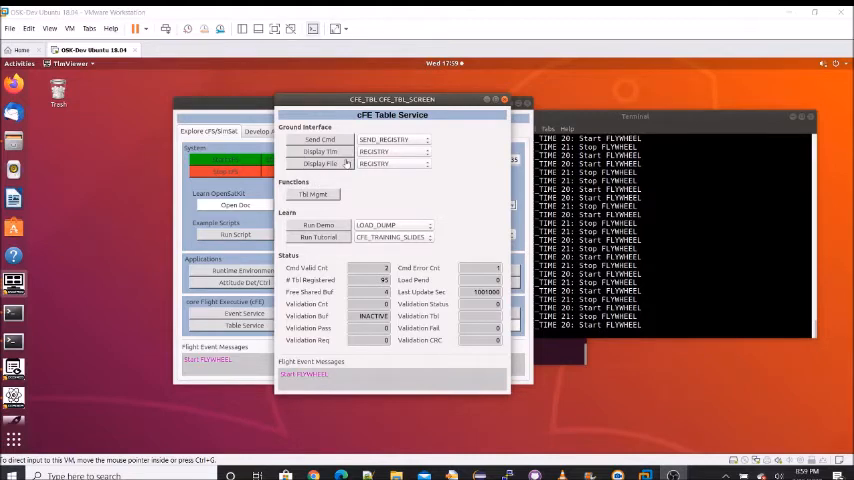
click(424, 140)
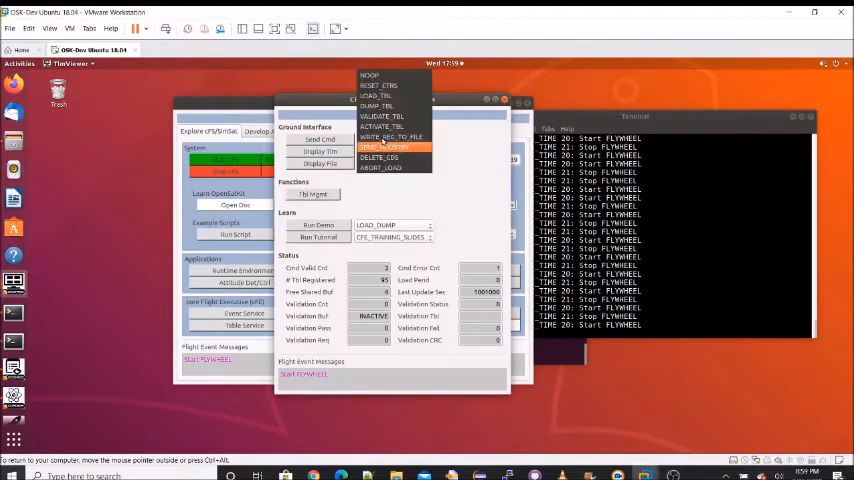
click(384, 148)
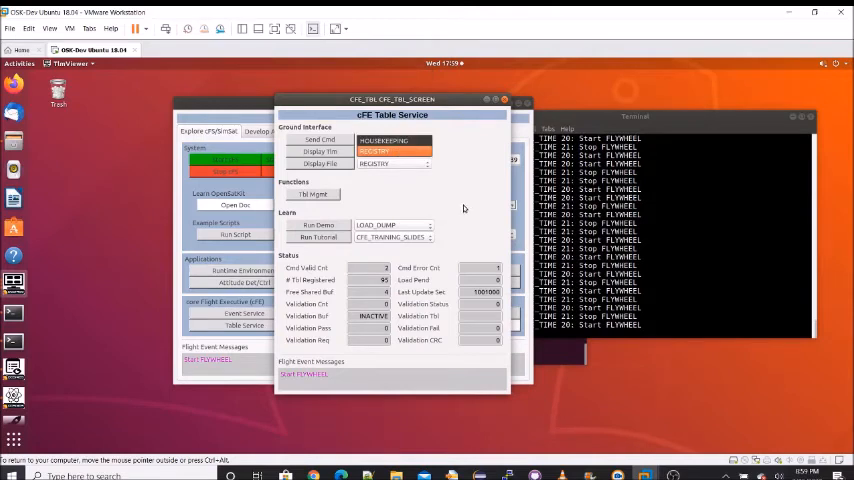
click(390, 140)
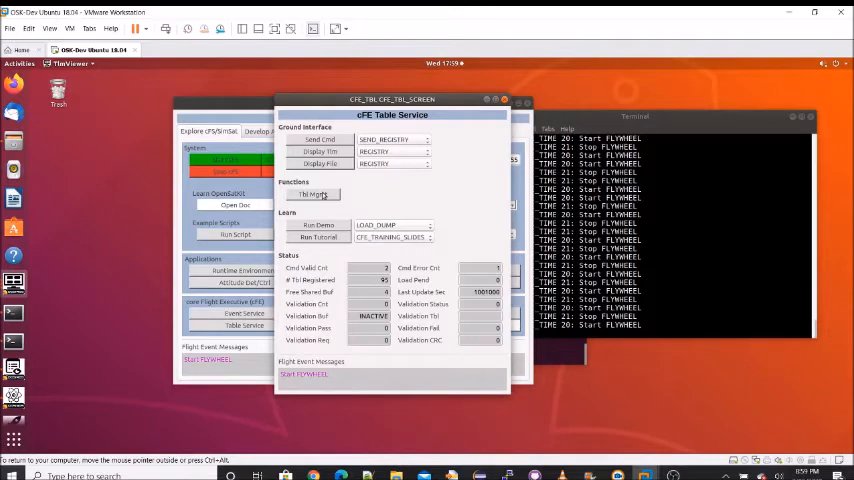
click(312, 194)
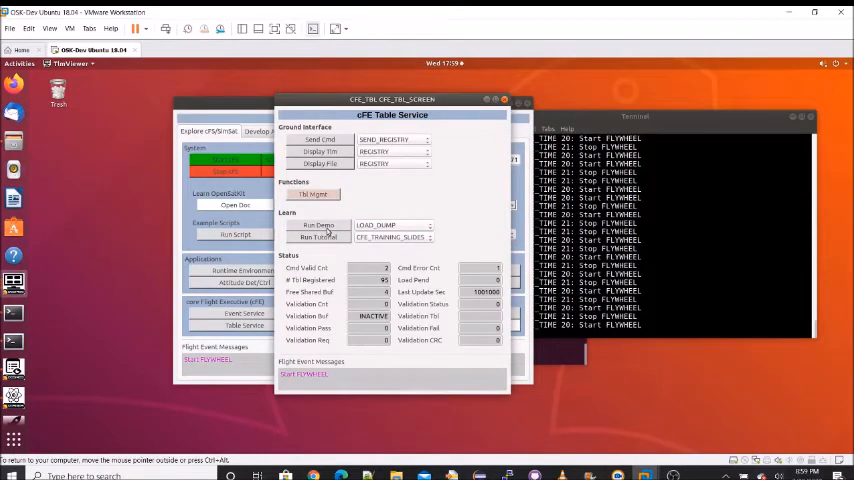
mouse_move(316, 258)
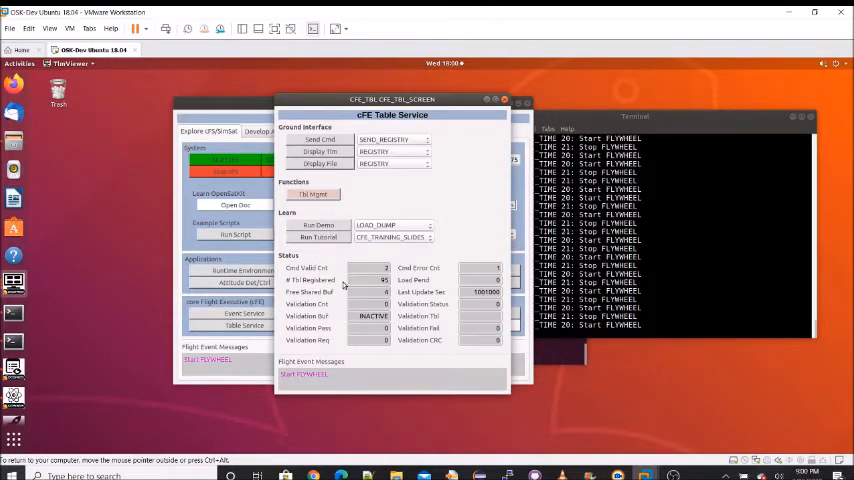
mouse_move(356, 292)
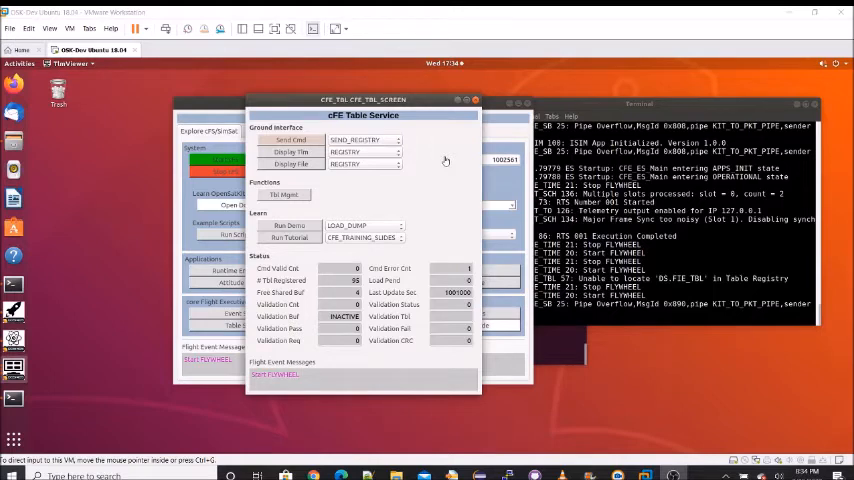
mouse_move(408, 210)
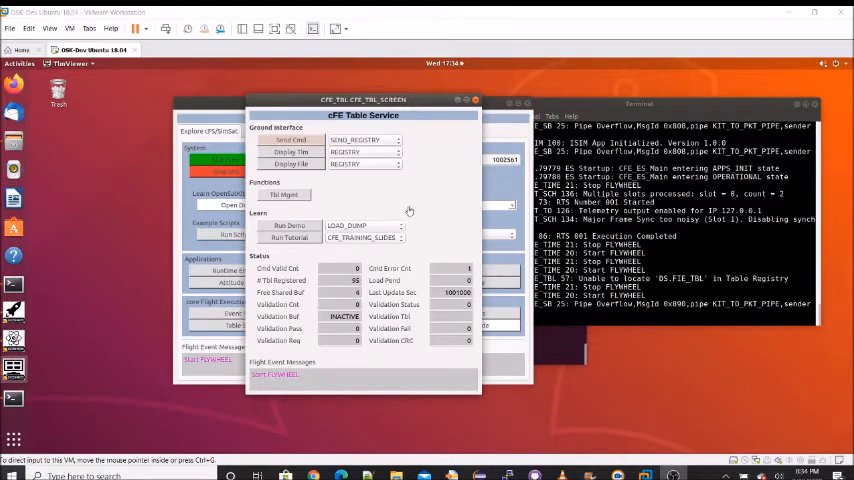
mouse_move(352, 184)
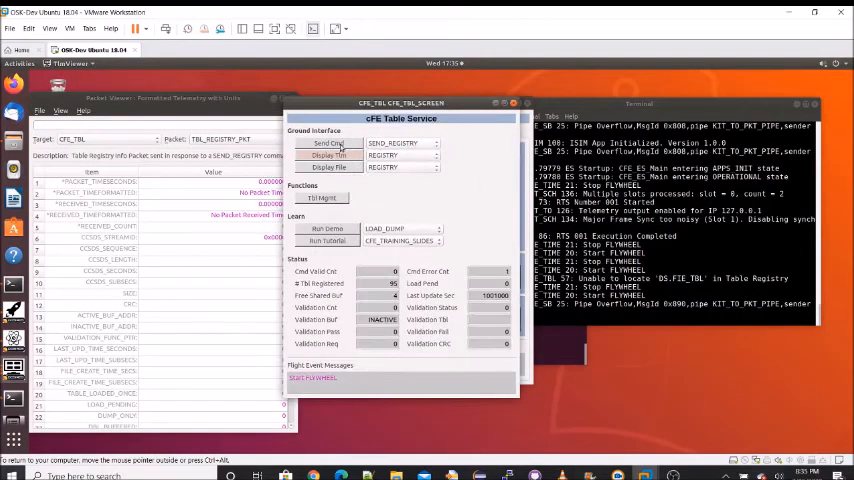
Send TBL SEND_REGISTRY and review the TBL_REGISTRY_PKT fields in Packet Viewer
click(332, 144)
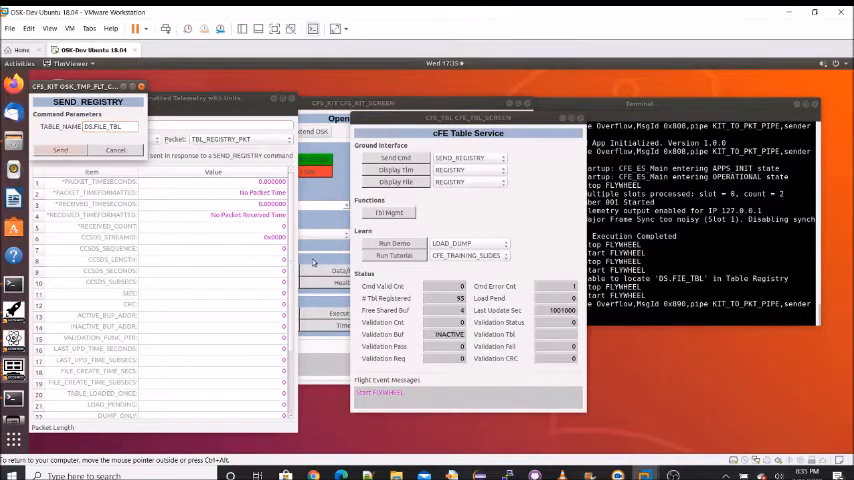
click(58, 148)
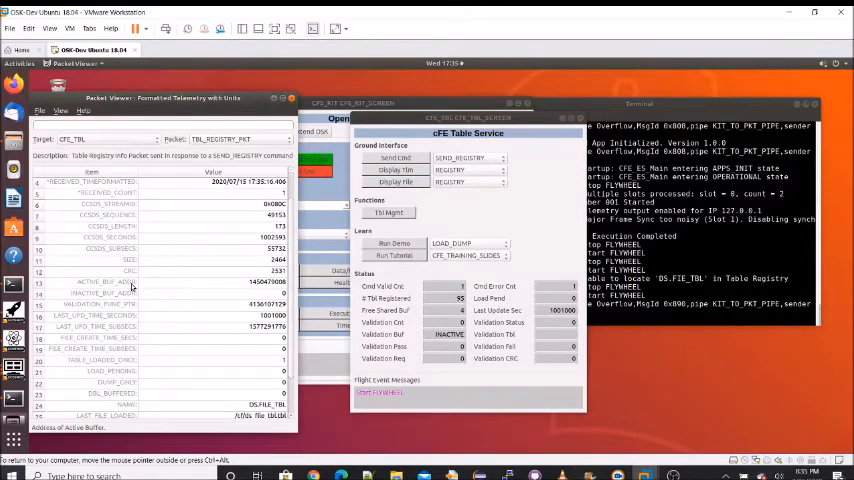
mouse_move(124, 320)
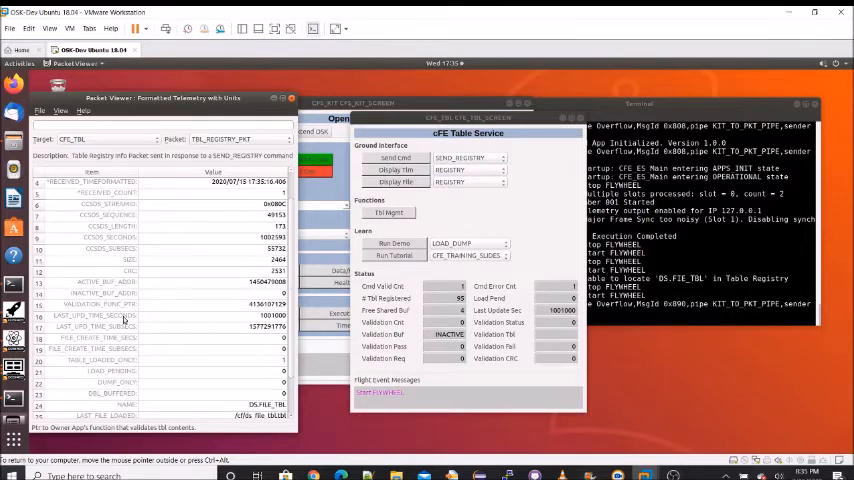
mouse_move(144, 350)
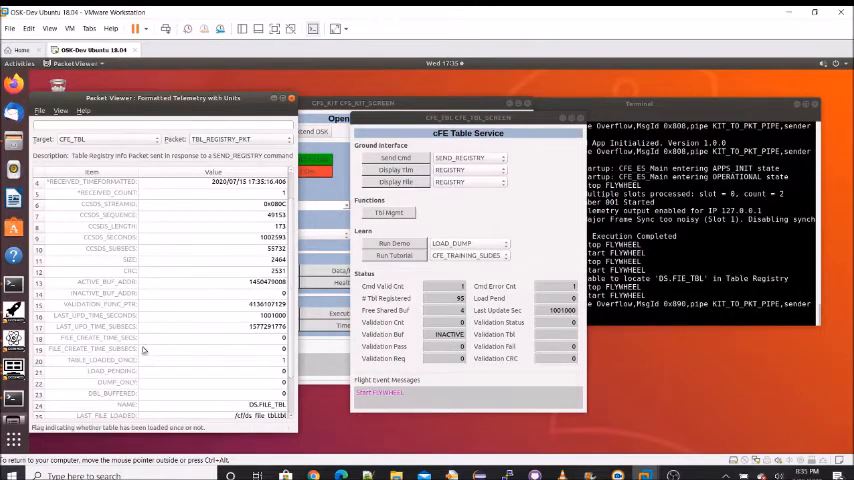
scroll(down, 3)
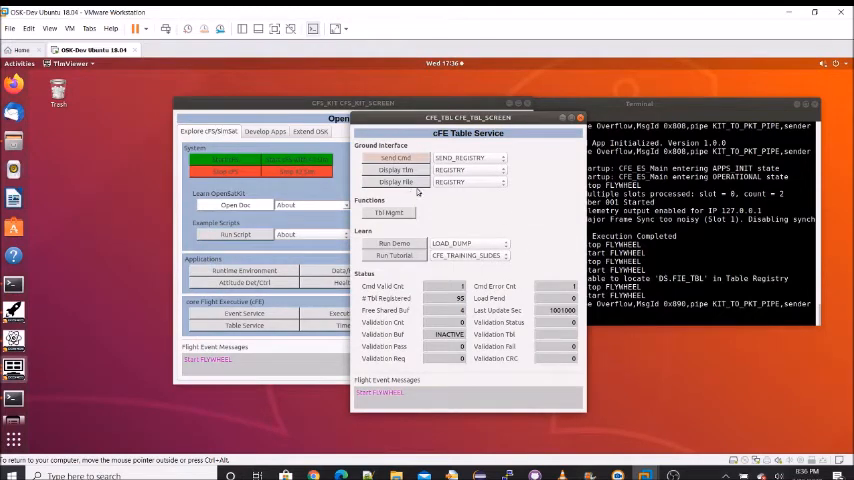
mouse_move(464, 190)
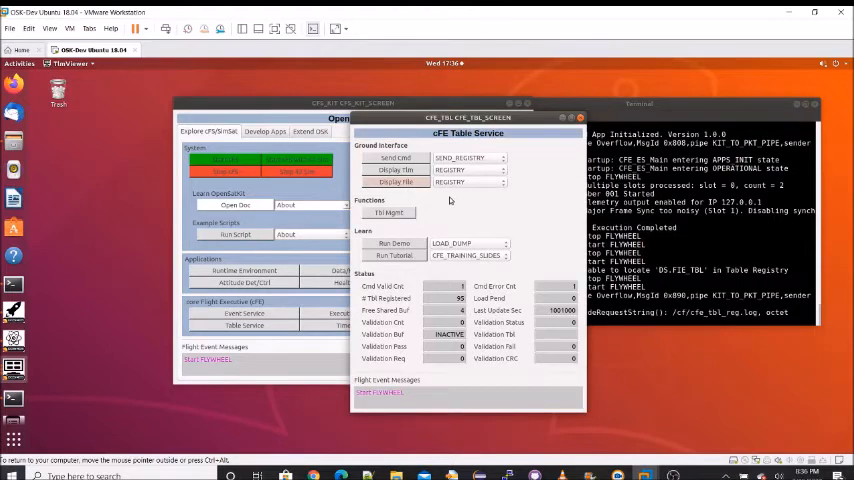
mouse_move(508, 204)
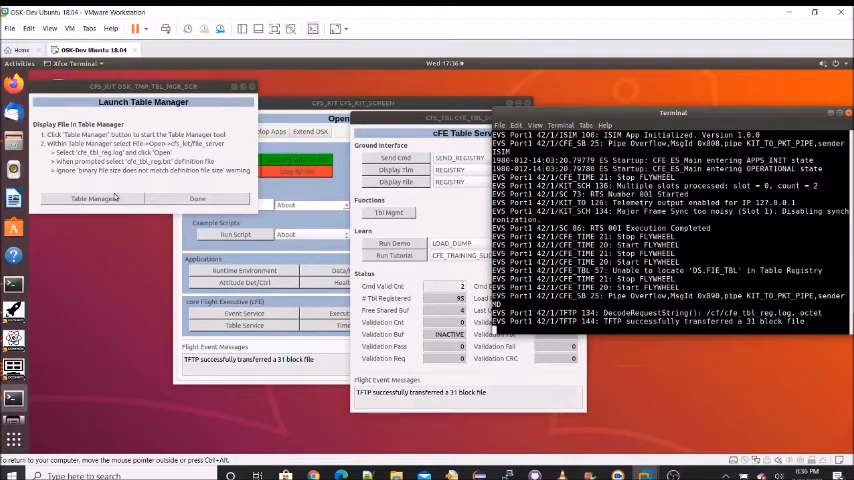
Load the dumped DS file table binary in Table Manager, accepting the size warning
click(92, 198)
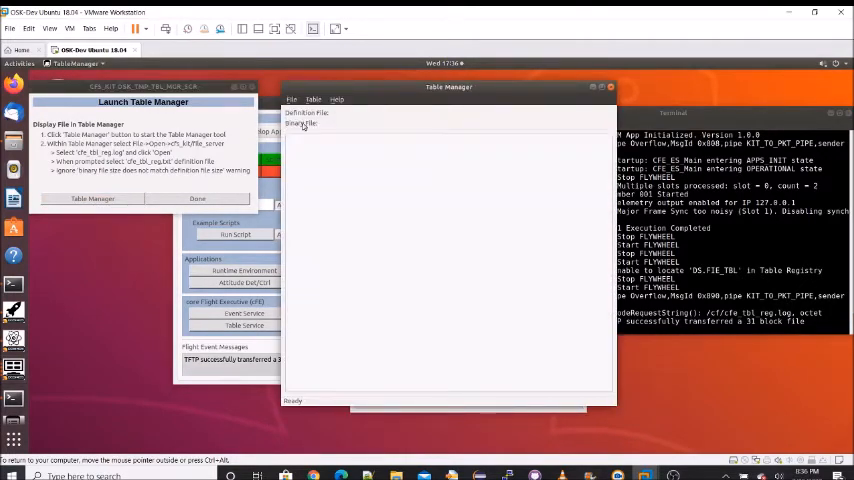
click(292, 100)
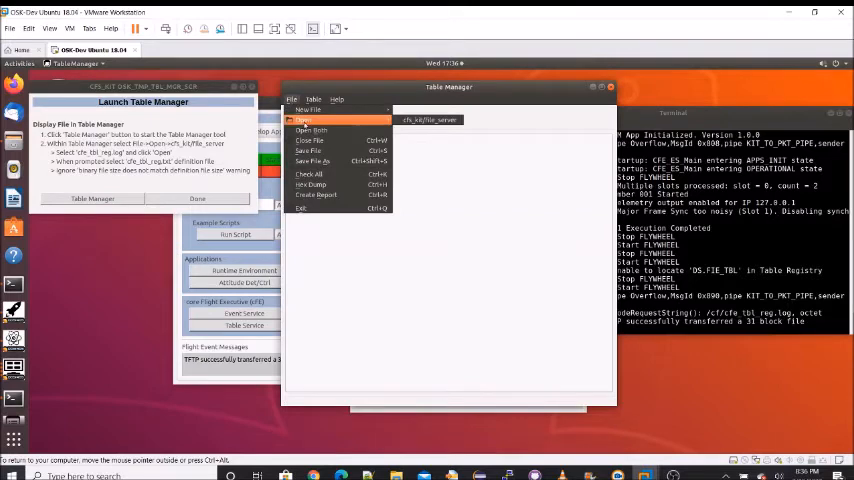
click(304, 120)
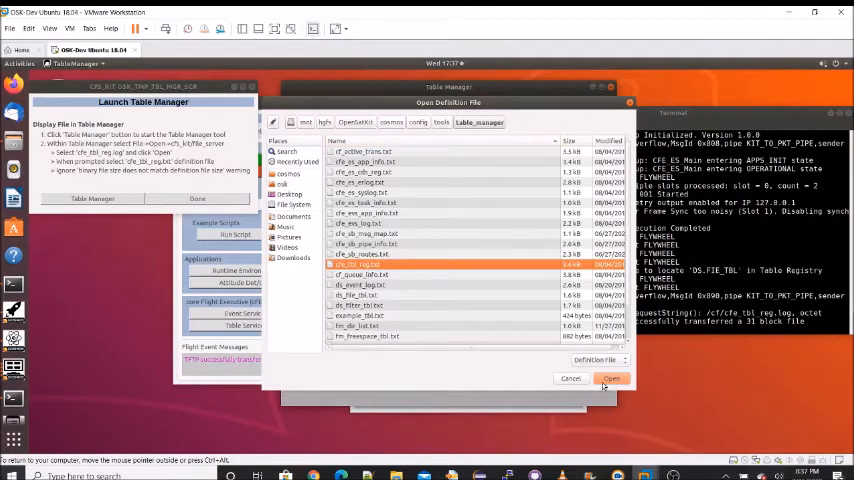
click(608, 378)
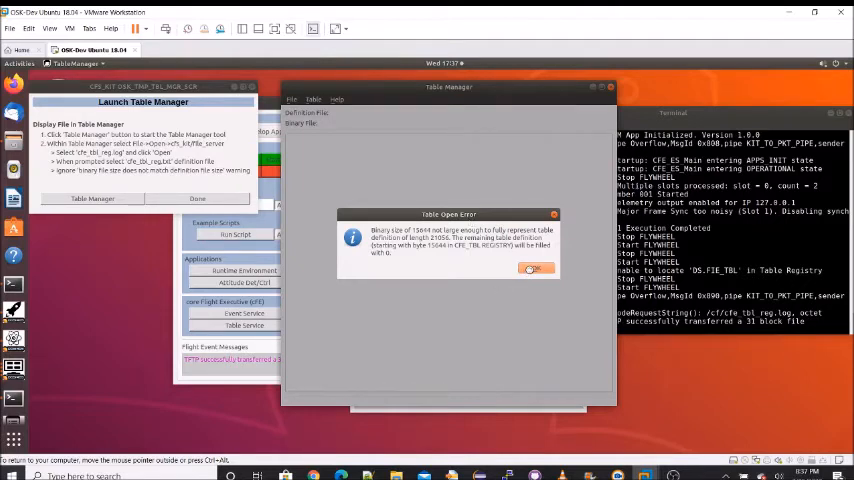
click(536, 268)
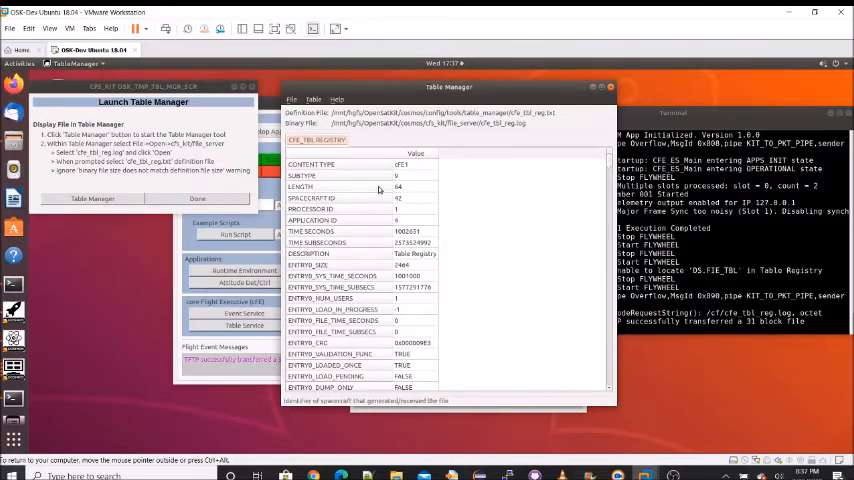
mouse_move(368, 260)
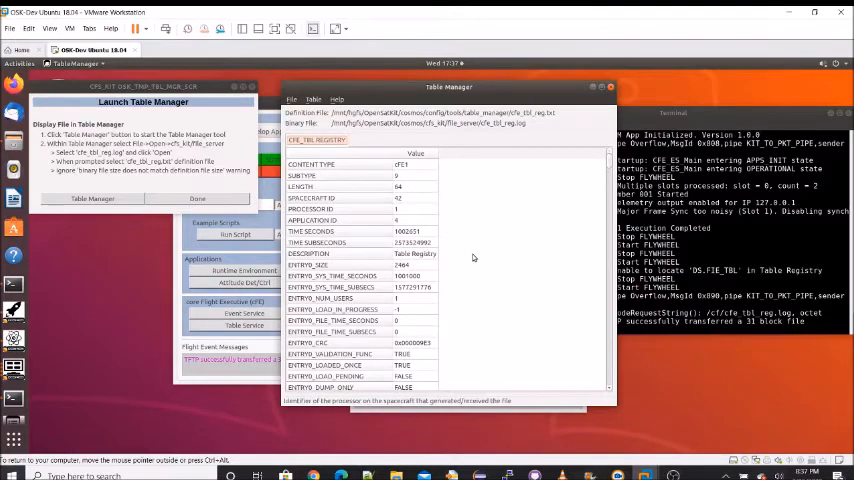
scroll(down, 3)
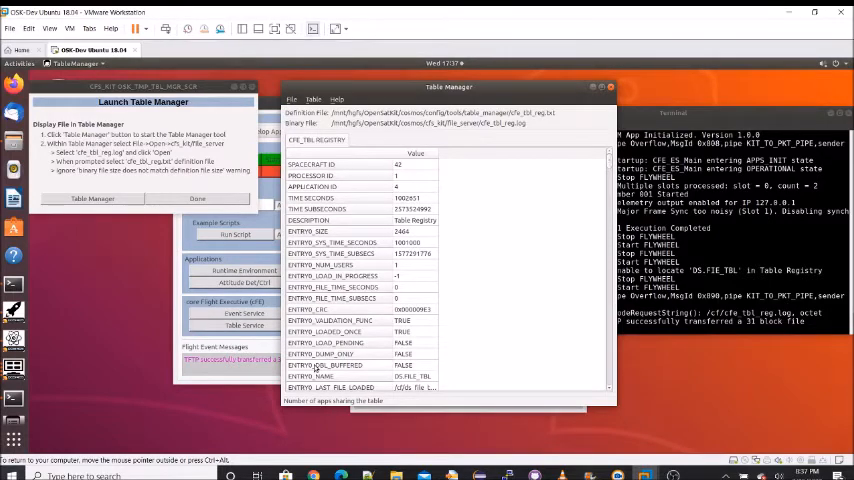
scroll(down, 3)
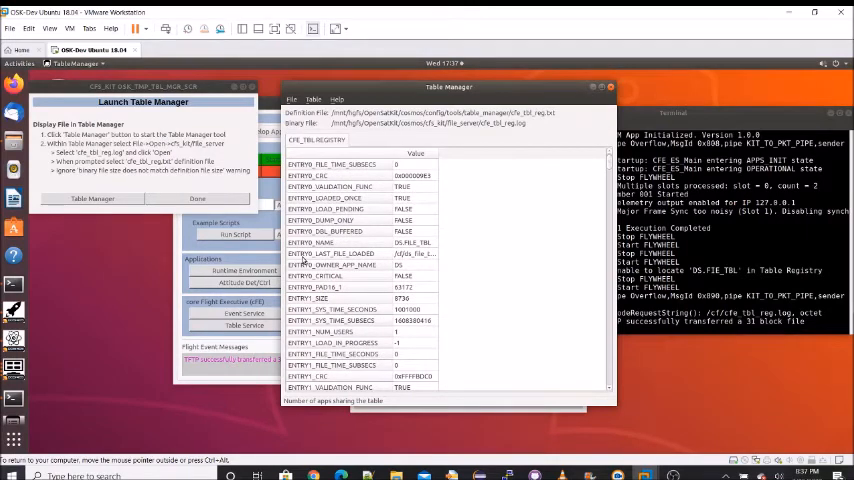
scroll(up, 3)
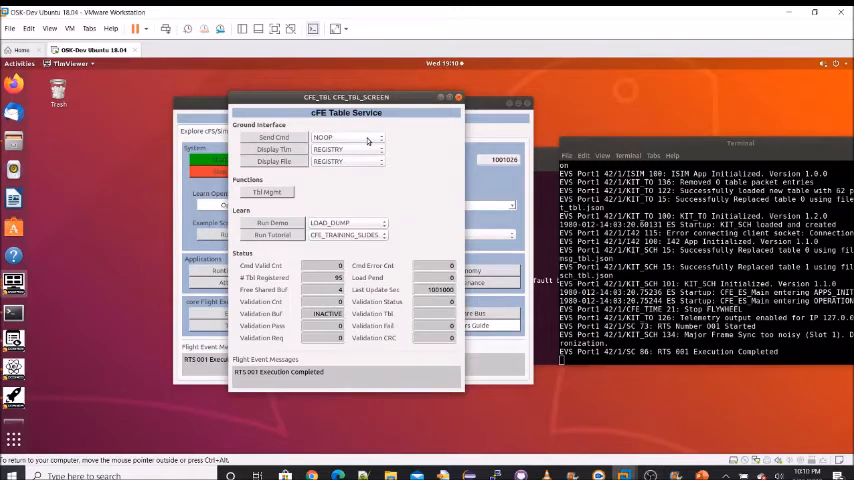
Send LOAD_TBL with the DS file table filename to fill its working buffer
click(344, 136)
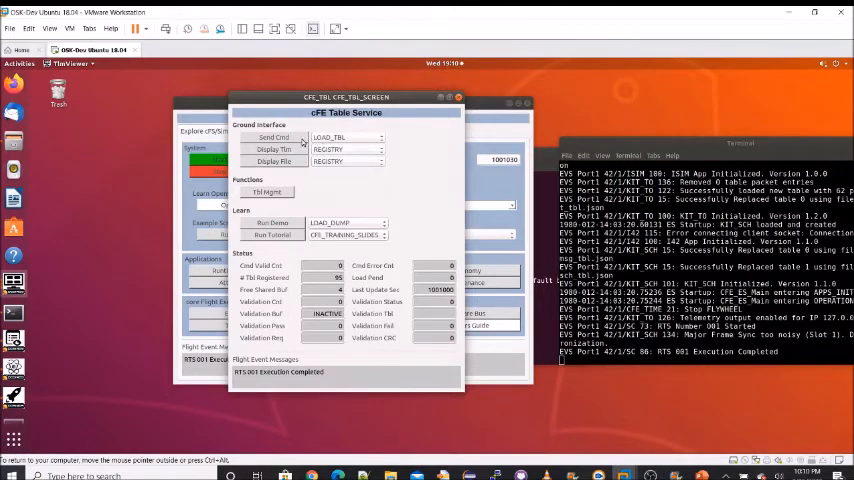
click(272, 136)
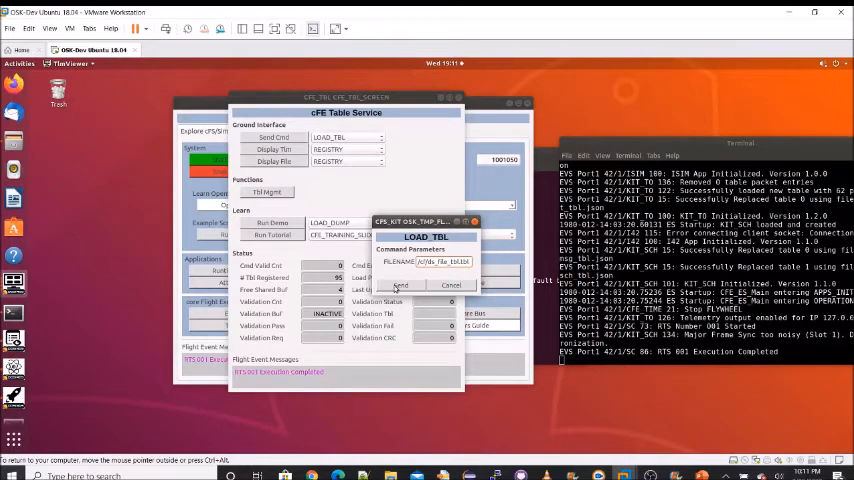
click(400, 284)
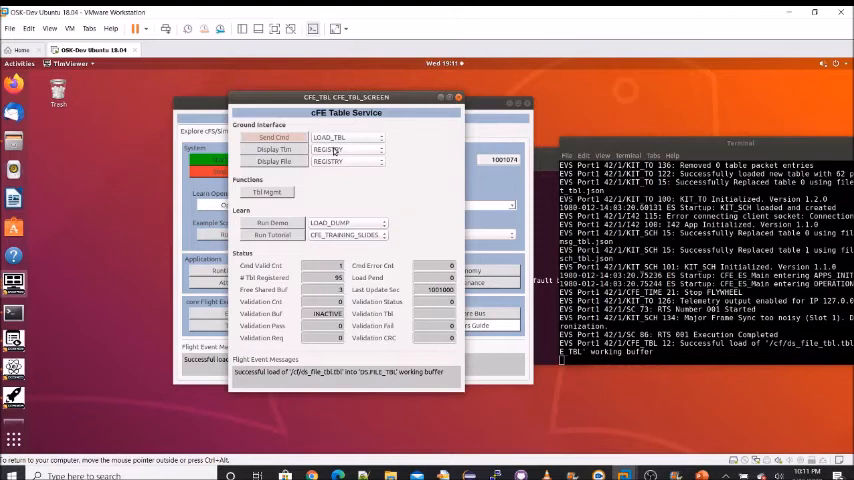
Send VALIDATE_TBL for the loaded, still inactive DS file table buffer
click(344, 136)
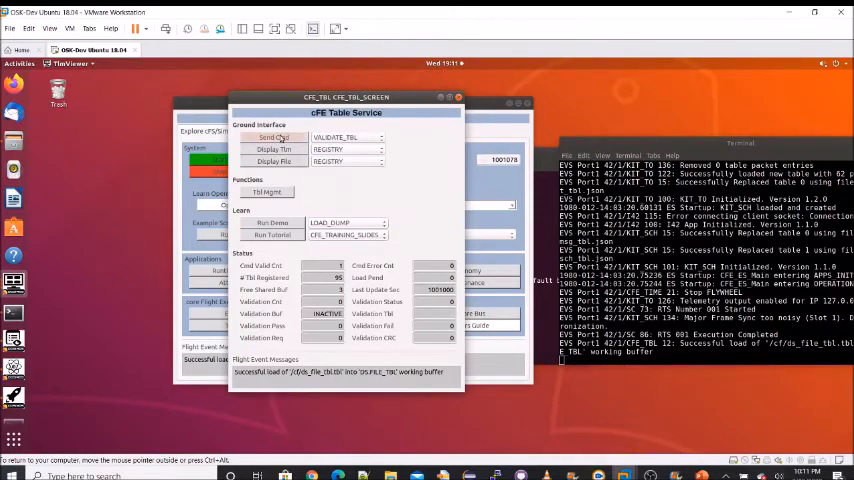
click(272, 136)
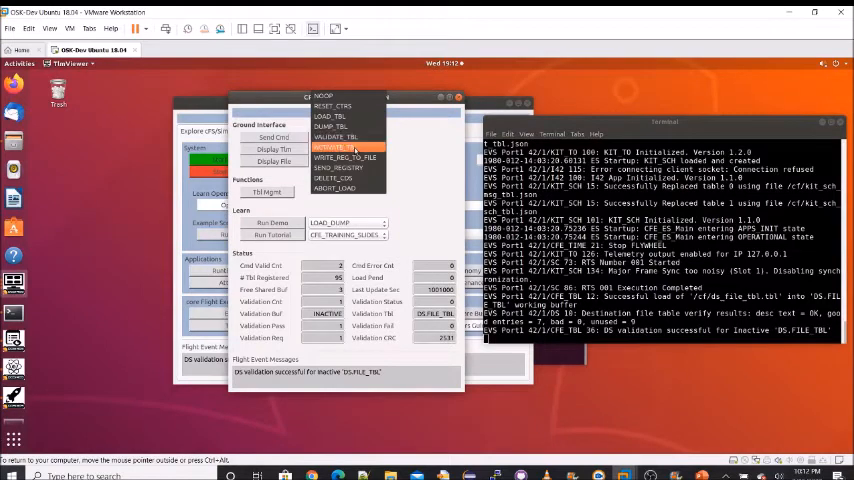
Send ACTIVATE_TBL naming the validated DS file table
click(332, 148)
text(DS.FILE_TB)
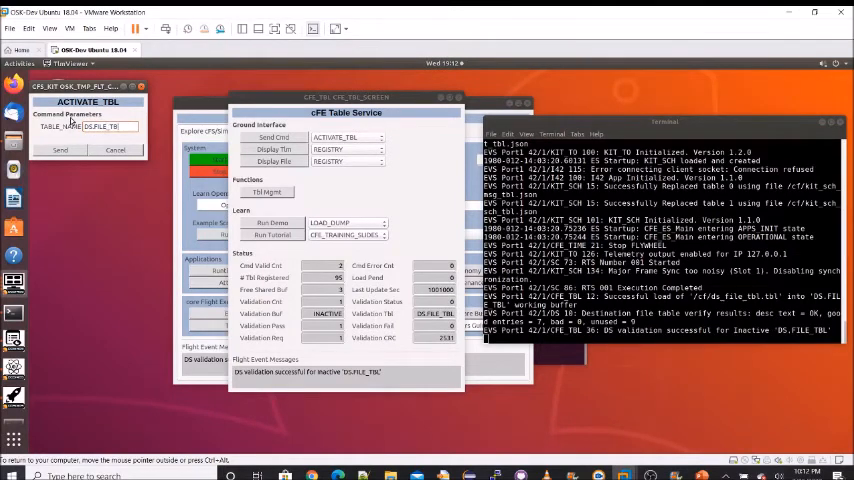
click(60, 150)
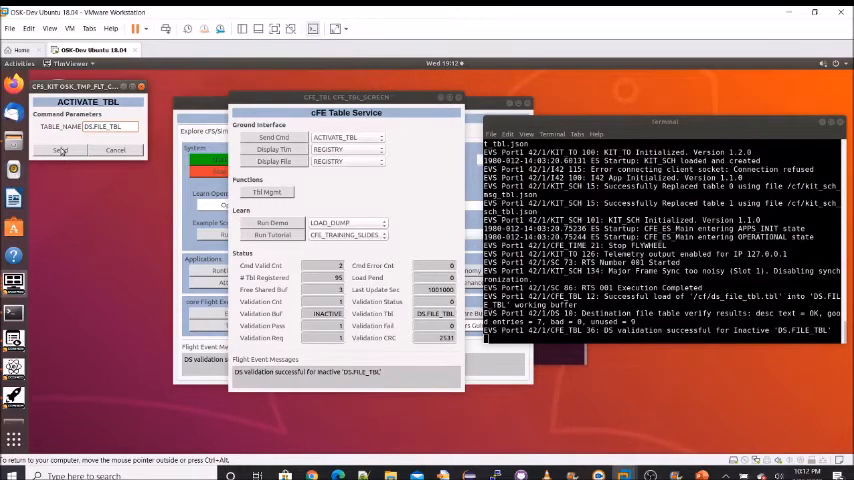
click(60, 148)
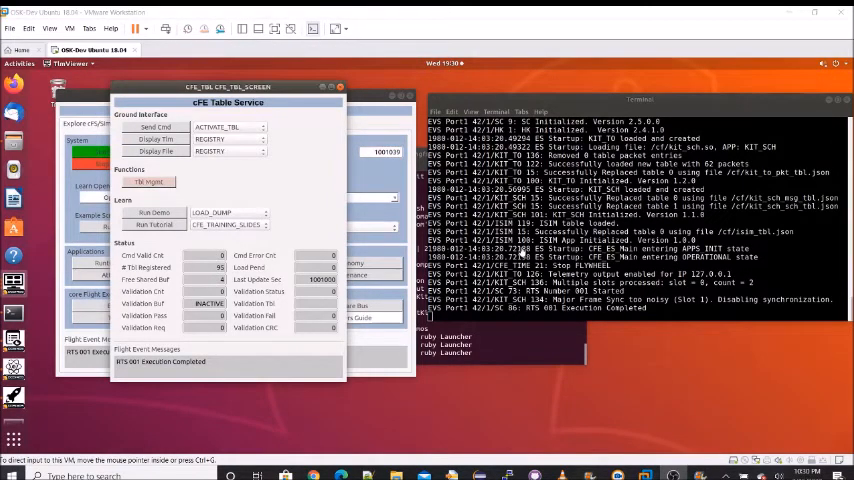
mouse_move(296, 232)
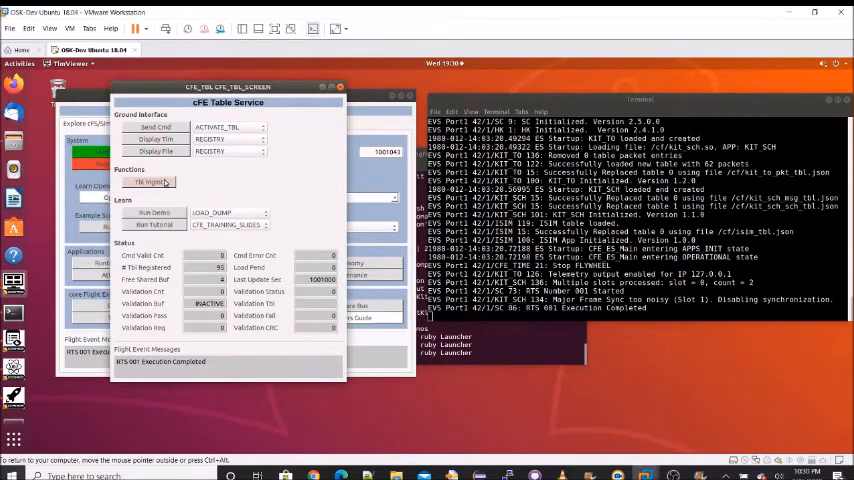
Dump the Active buffer of table DS.FILE to a file and begin its transfer to ground
click(150, 180)
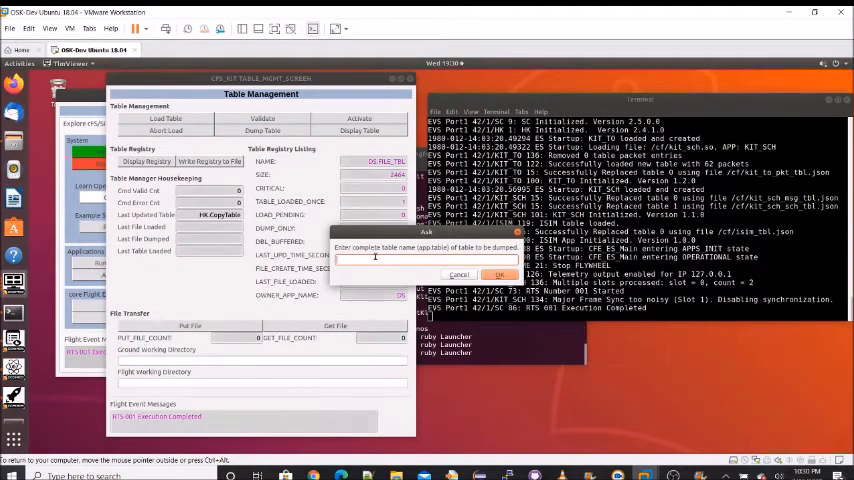
text(DS.FILE)
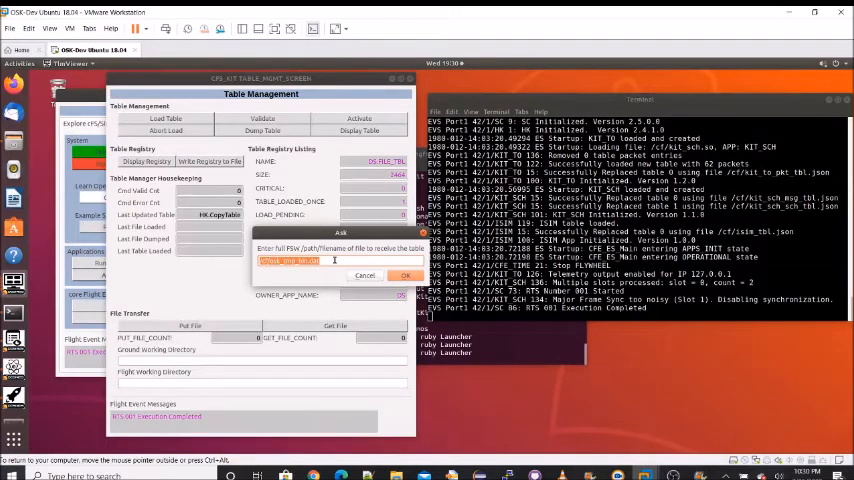
click(406, 276)
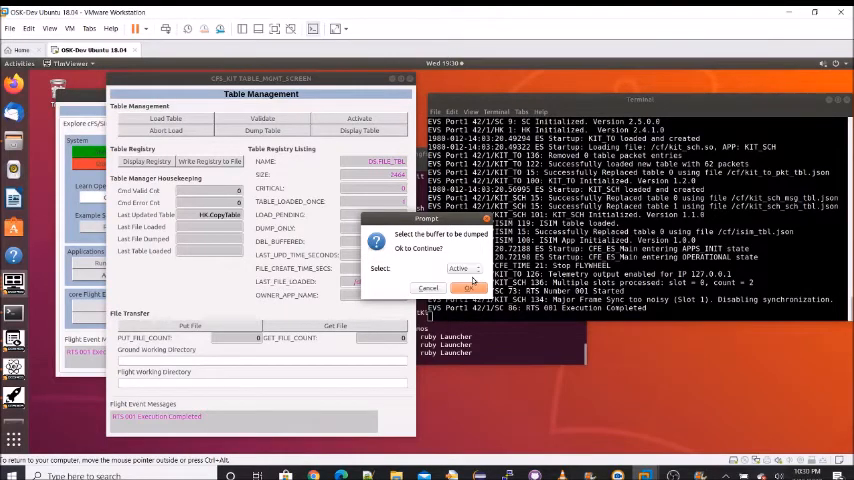
click(470, 288)
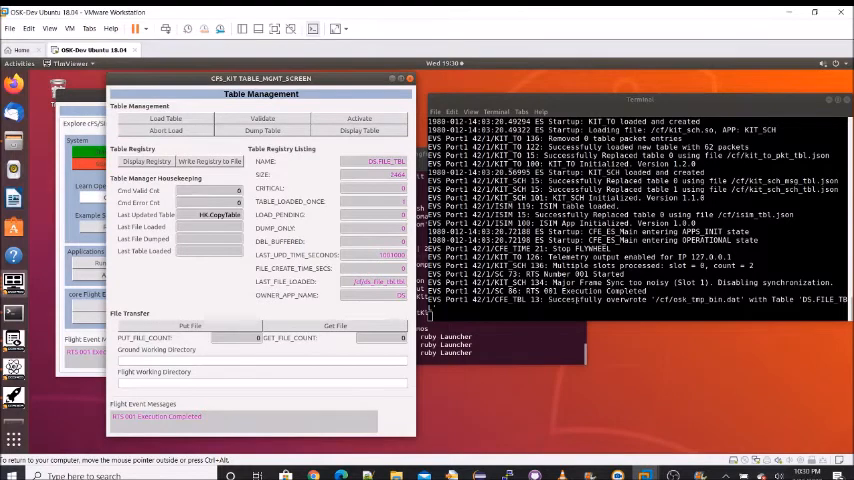
click(336, 324)
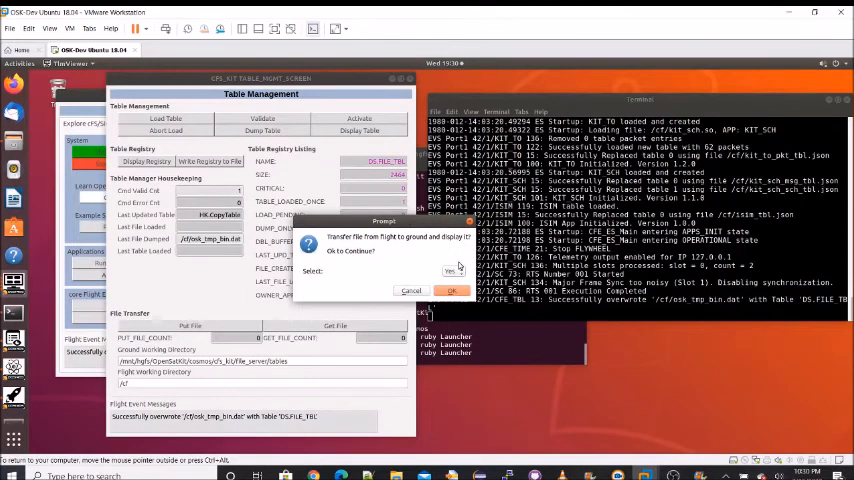
mouse_move(440, 252)
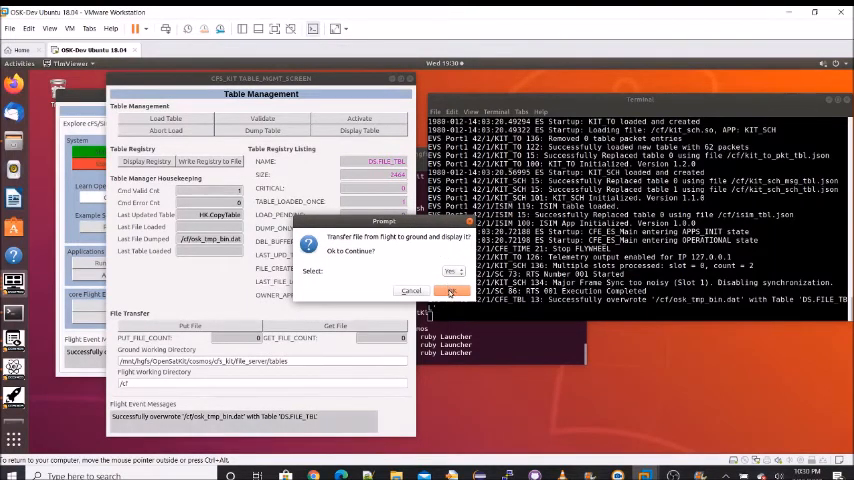
Confirm the flight-to-ground TFTP transfer of the dumped DS.FILE table
click(452, 292)
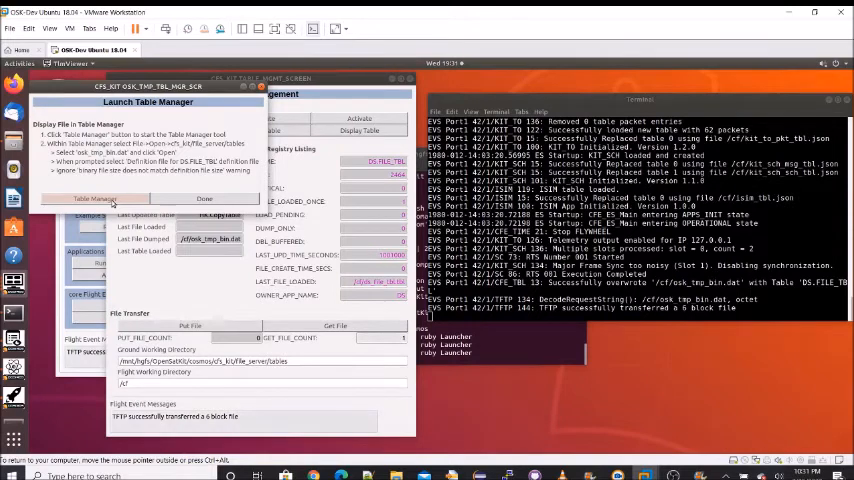
Open the dumped DS .dat binary with its DS file table definition in Table Manager
click(96, 198)
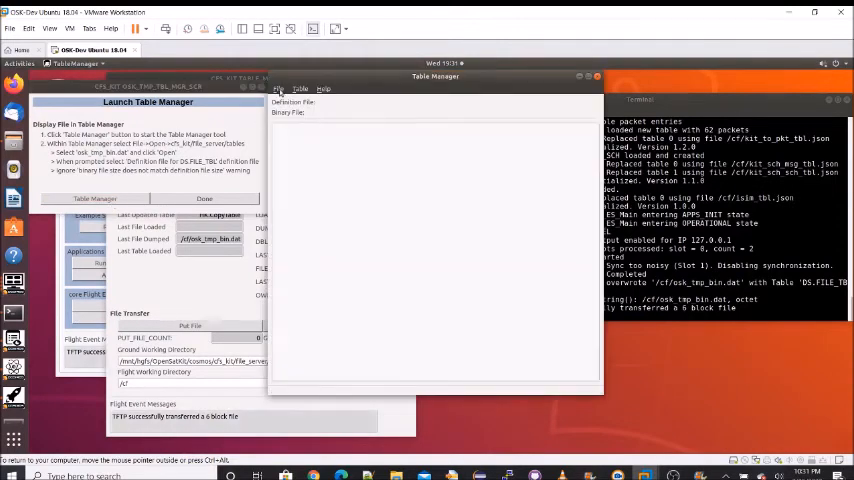
click(280, 88)
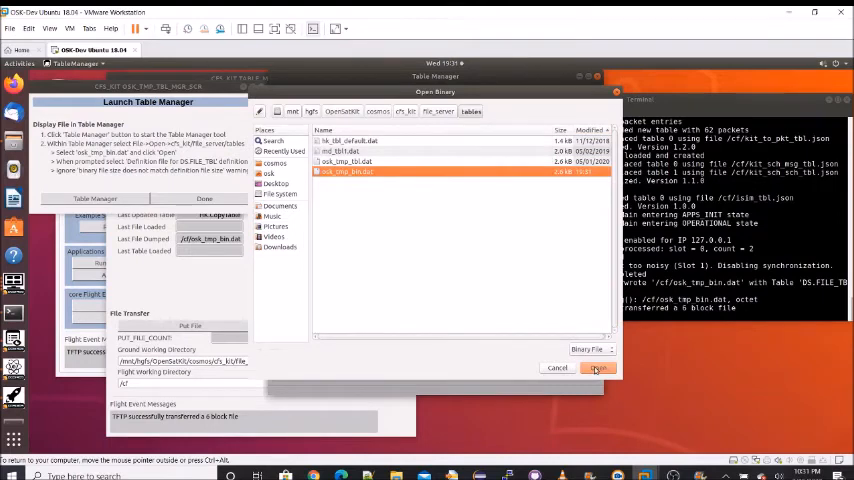
click(596, 368)
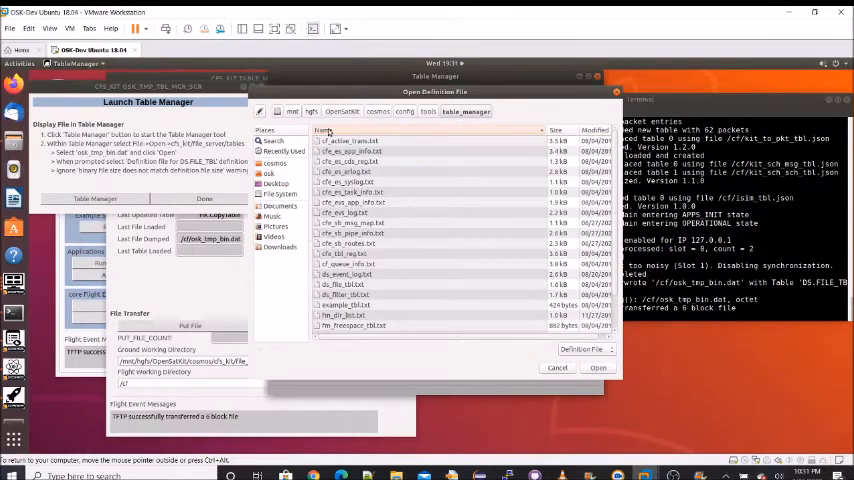
mouse_move(330, 296)
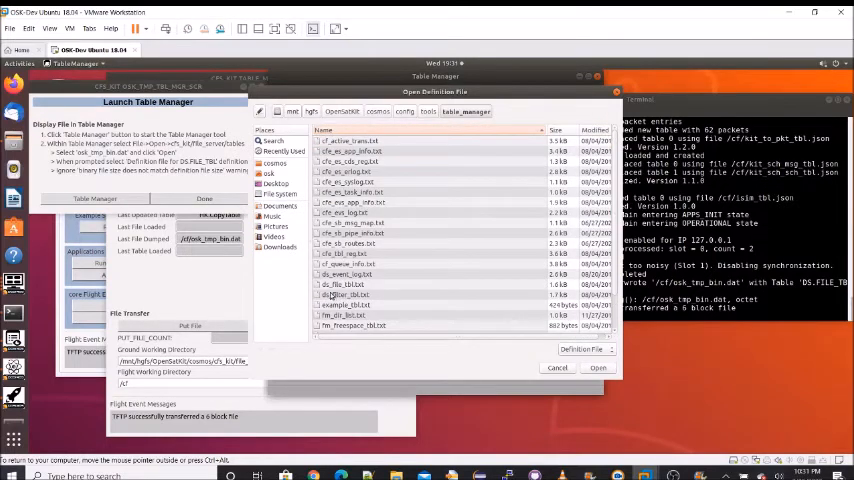
click(344, 284)
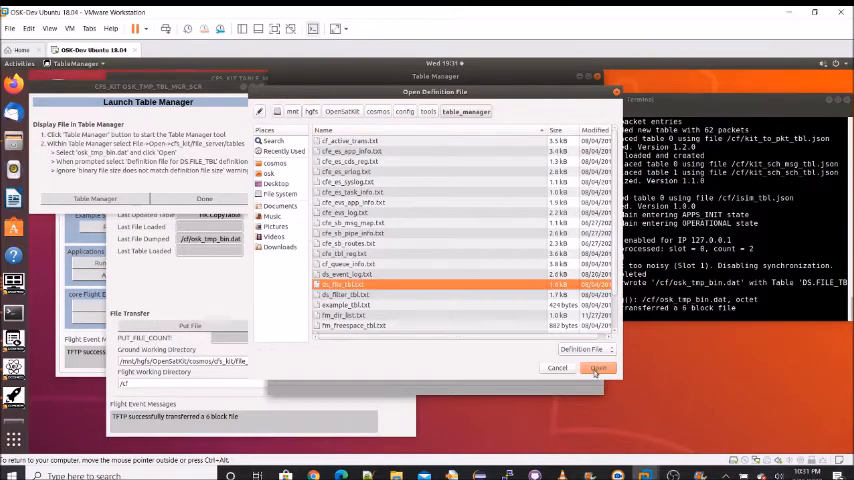
click(596, 368)
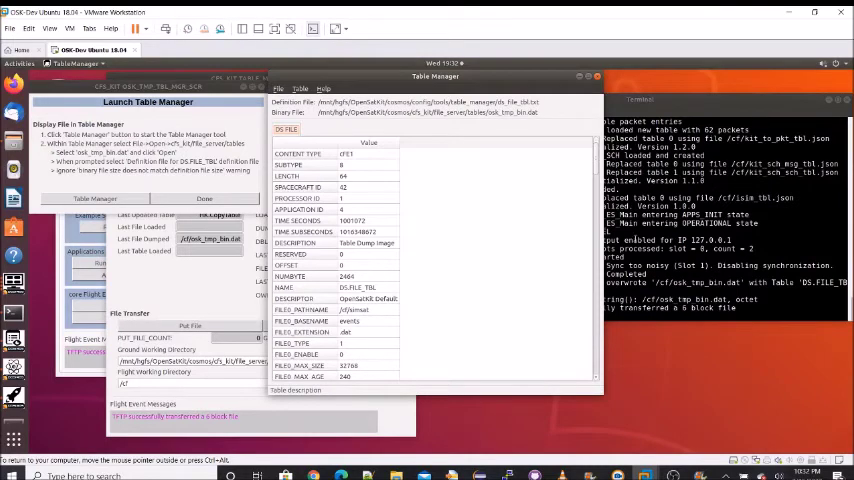
Scroll the decoded DS table to later entries' pathname, basename and size fields
scroll(down, 3)
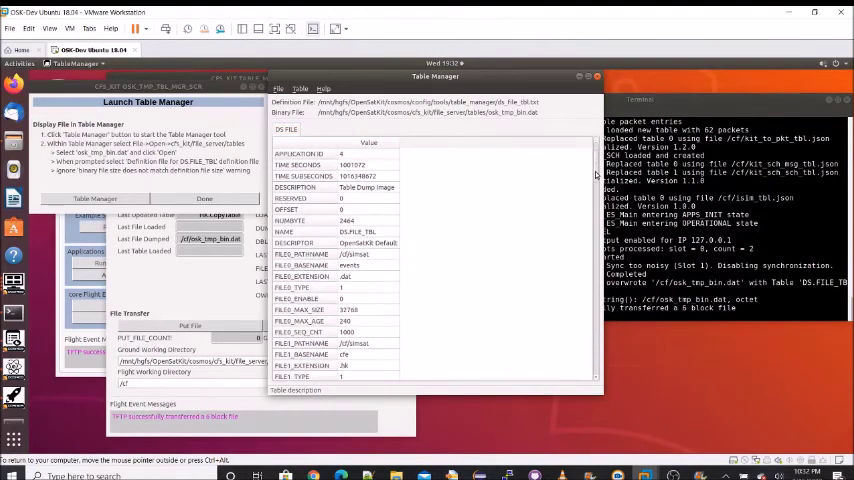
scroll(down, 3)
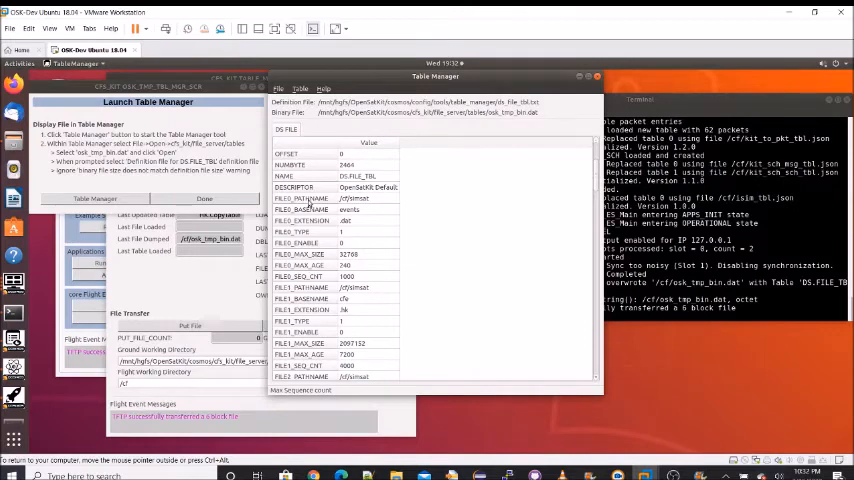